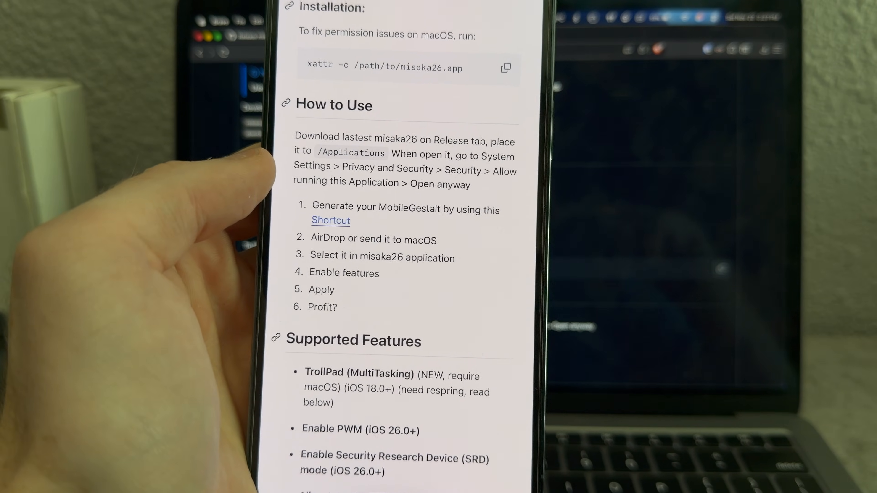
- Run the Save MobileGestalt shortcut to capture this iPhone's MobileGestalt property list
scroll("down", 3)
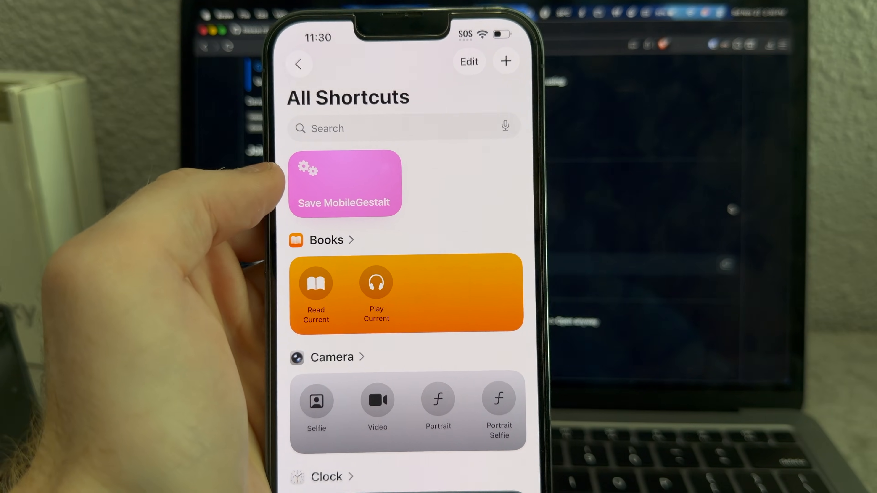
left_click(345, 183)
type("misa")
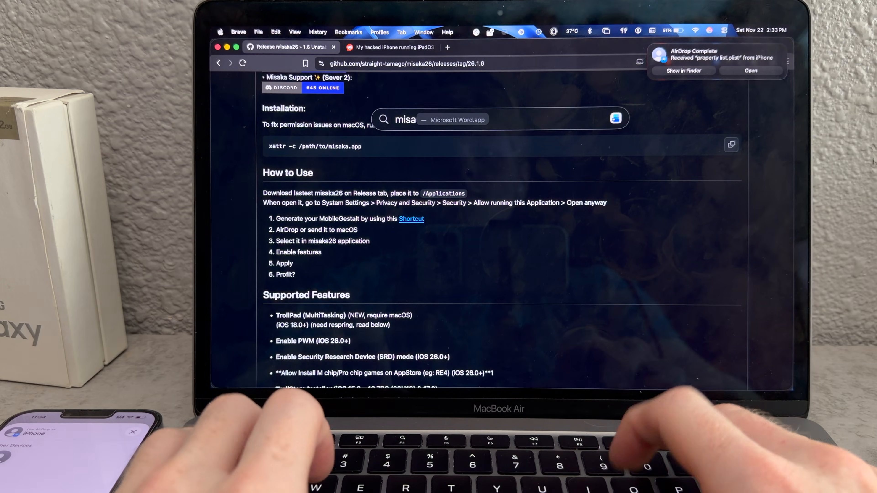
- Spotlight-search 'misaka26.app' to launch it, hitting the macOS Not Opened block
type("ka26.app")
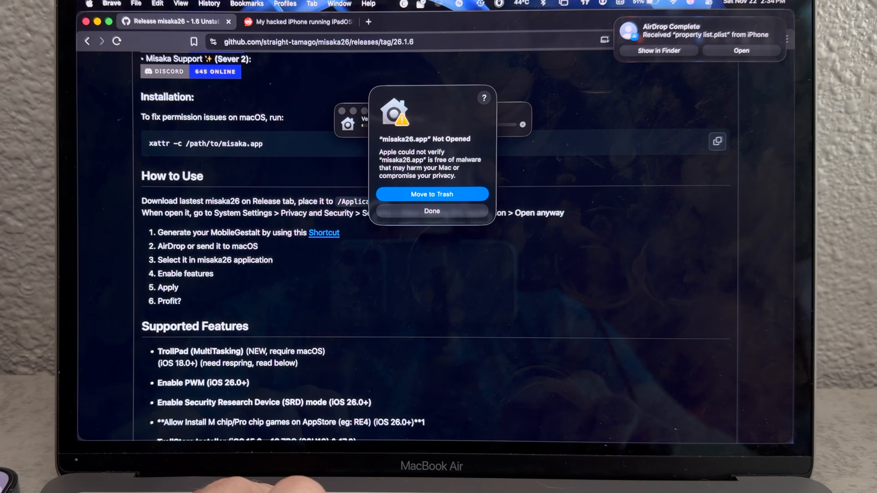
mouse_move(196, 364)
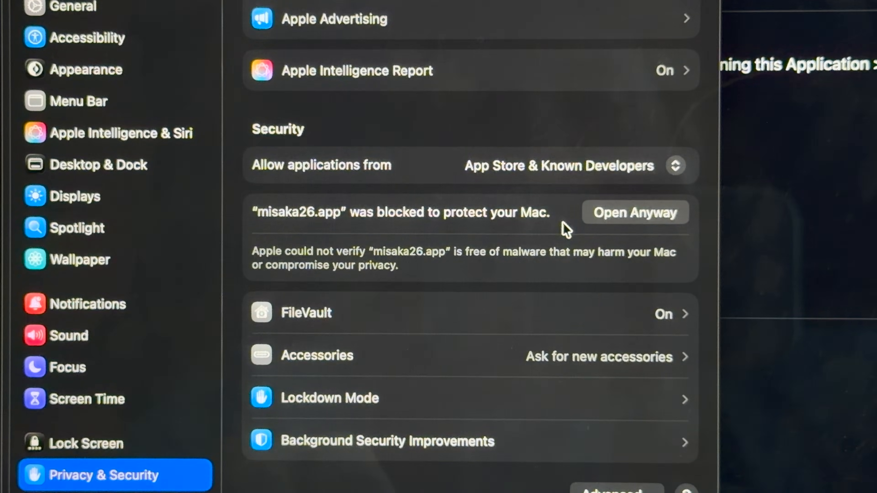
- Allow misaka26 to open anyway, accept the own-risk notice and load property list.plist from Downloads
left_click(634, 213)
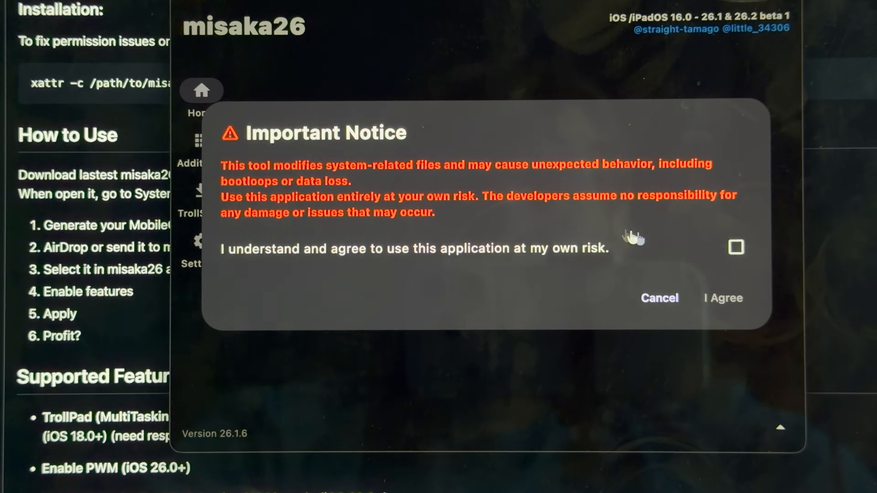
mouse_move(540, 178)
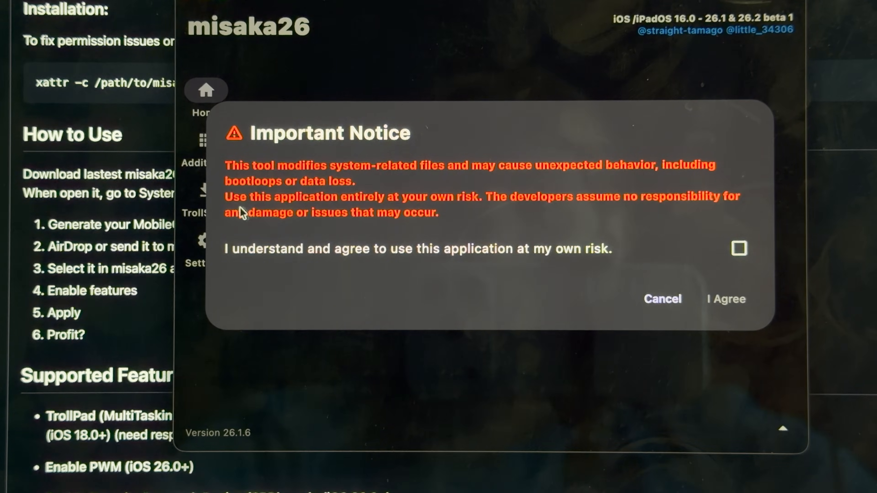
left_click(739, 249)
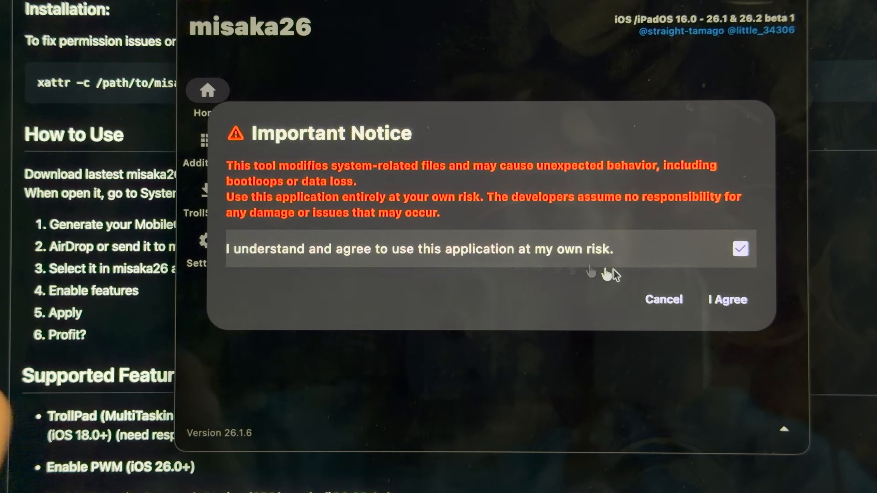
mouse_move(722, 325)
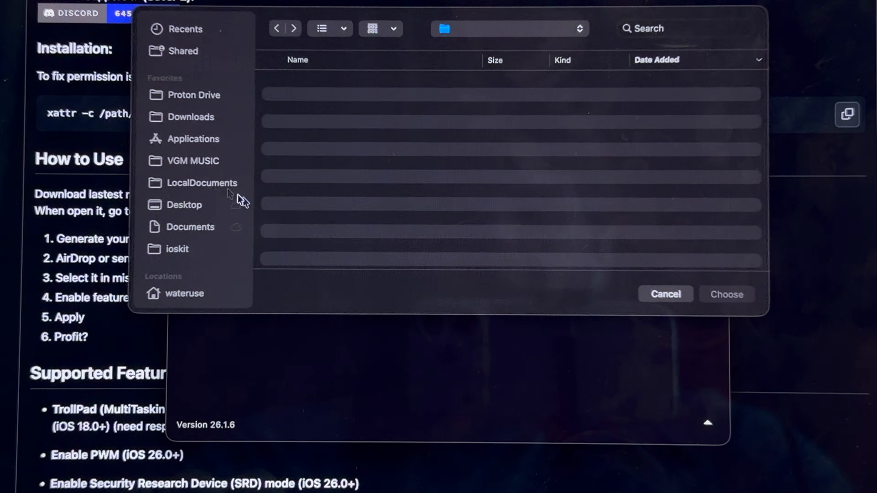
left_click(194, 117)
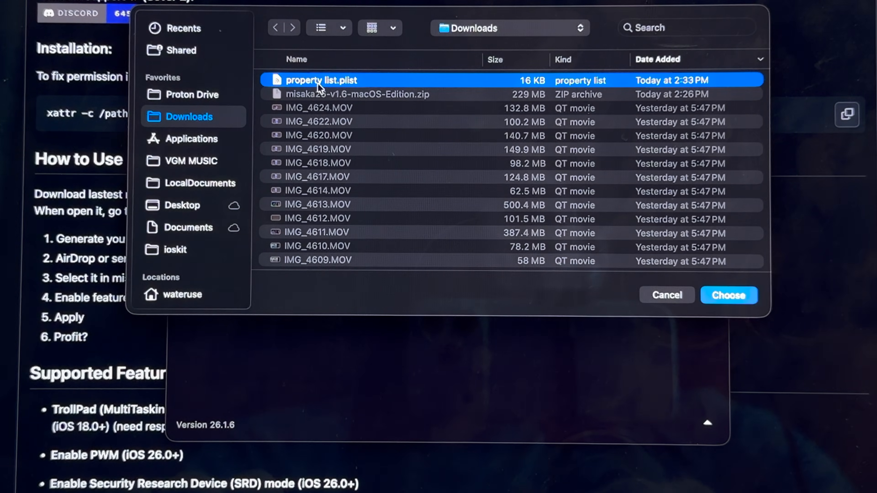
left_click(728, 295)
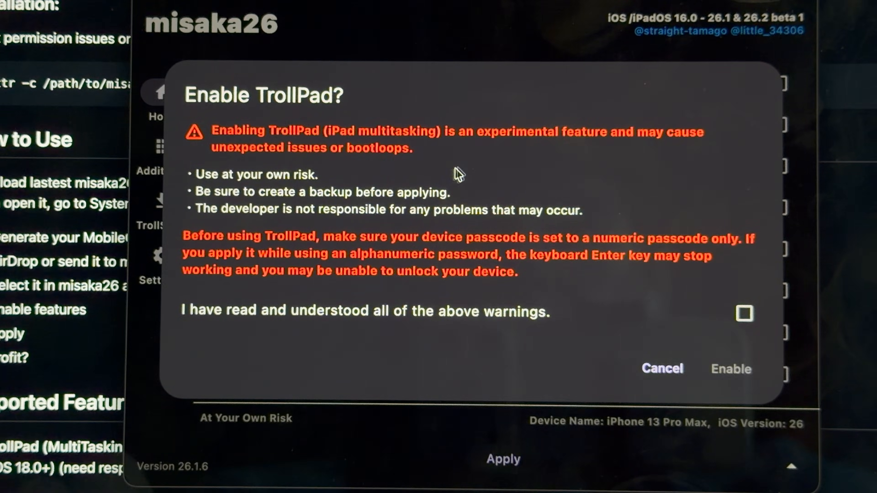
mouse_move(257, 177)
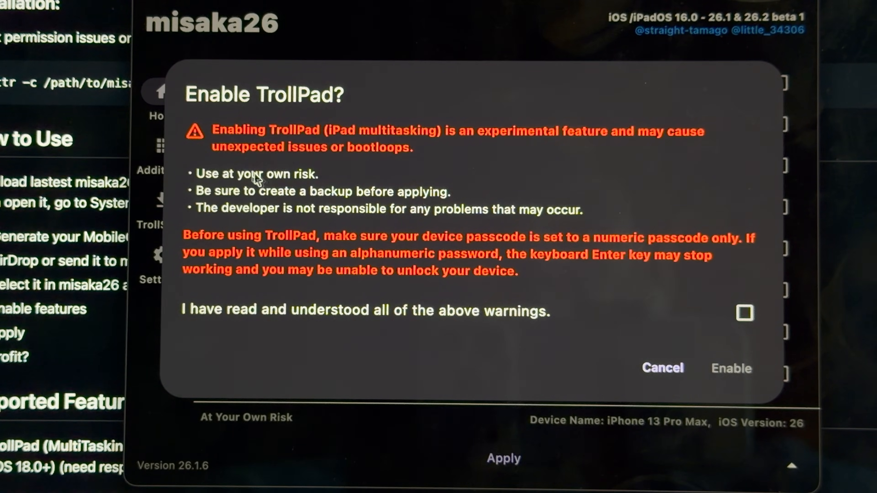
mouse_move(496, 186)
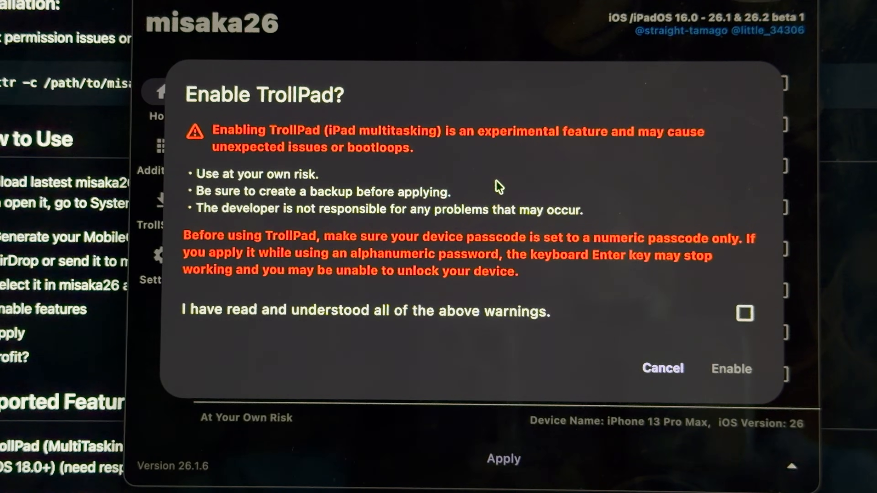
- Acknowledge the TrollPad warnings and confirm enabling TrollPad
left_click(744, 313)
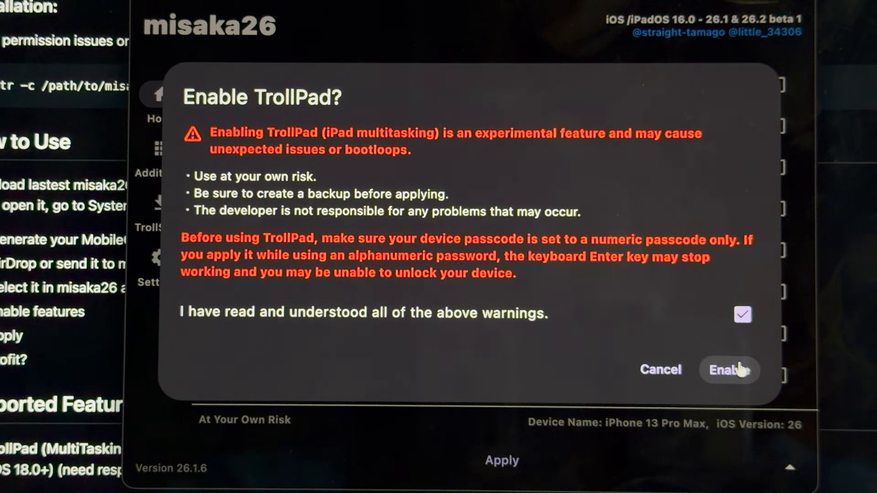
left_click(729, 370)
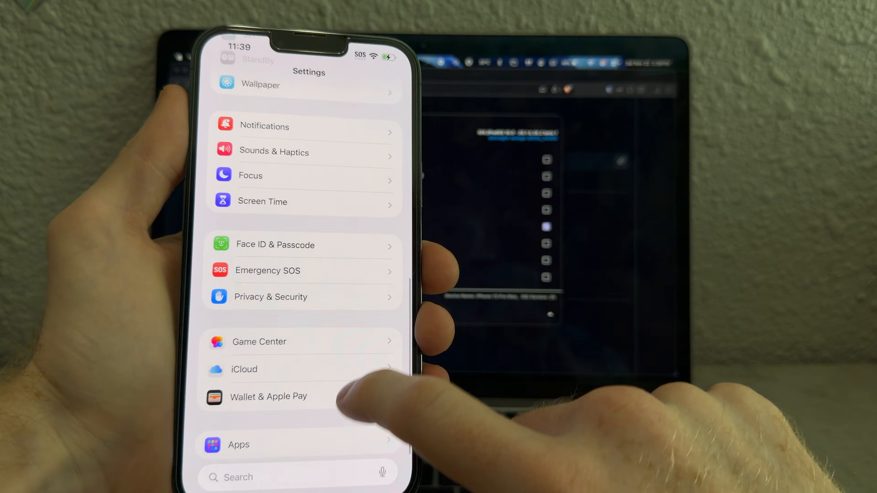
- Scroll through the iPhone's Settings list and check the relevant setting
scroll("up", 3)
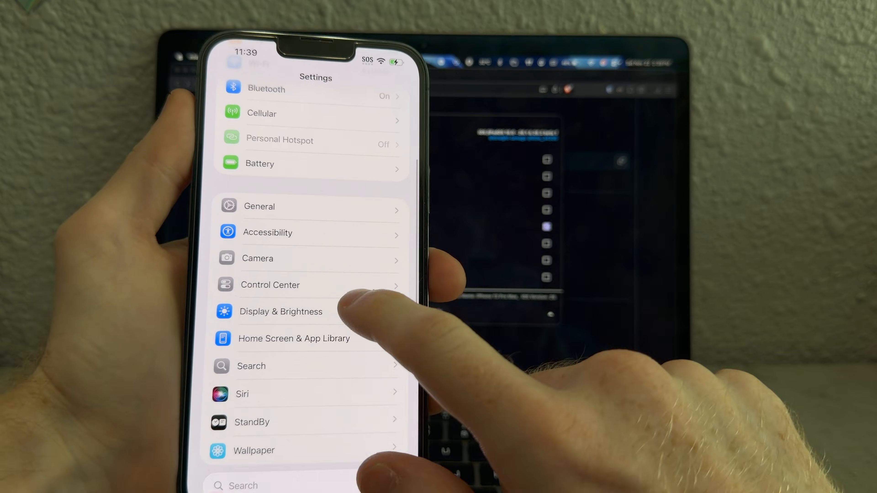
left_click(281, 312)
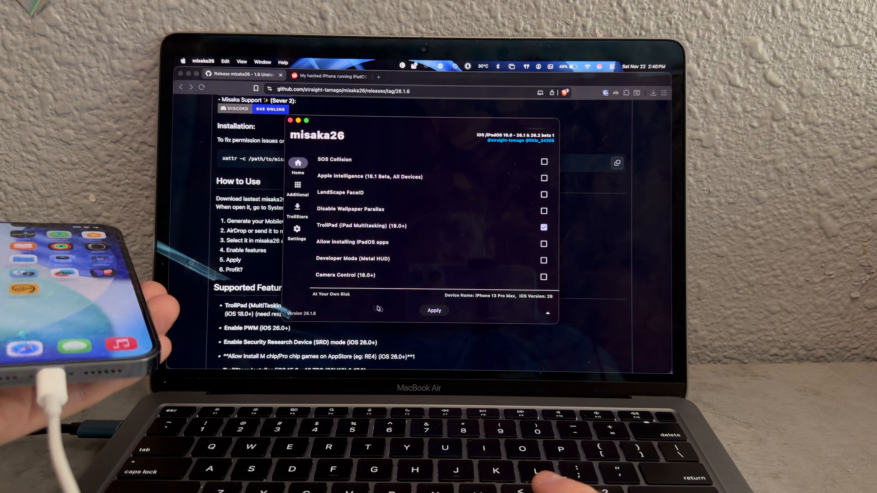
- Apply the enabled TrollPad tweak to the connected iPhone and check the iPad-style keyboard after respring
left_click(434, 311)
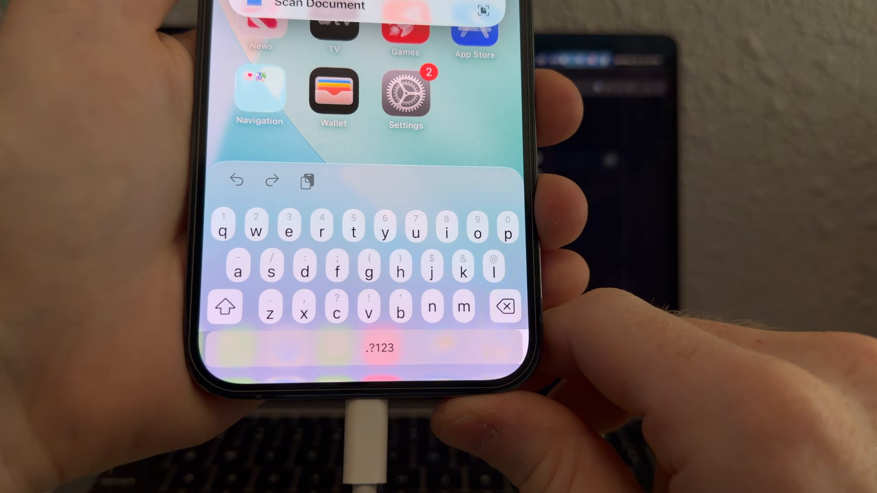
left_click(382, 348)
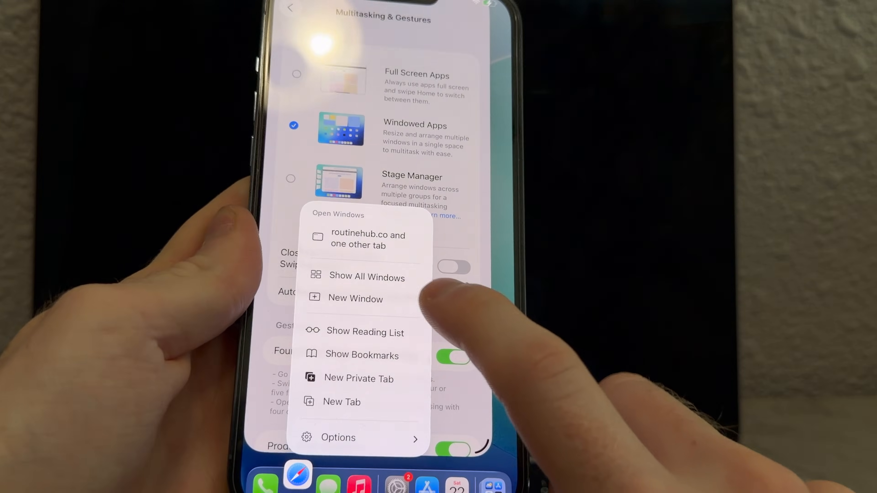
- Open a second Safari window from the dock's New Window option
left_click(342, 401)
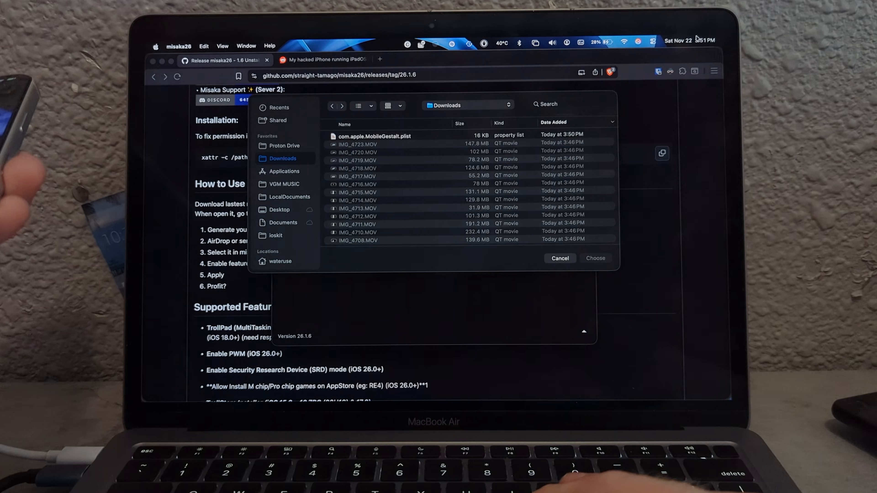
- Load com.apple.MobileGestalt.plist, enable TrollPad and apply it to the iPhone 17 Pro, hitting the Find My error
left_click(559, 259)
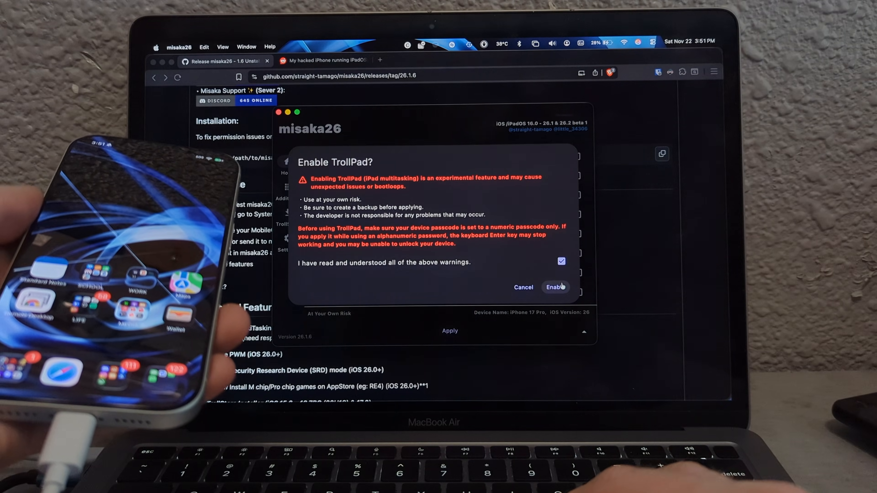
left_click(555, 287)
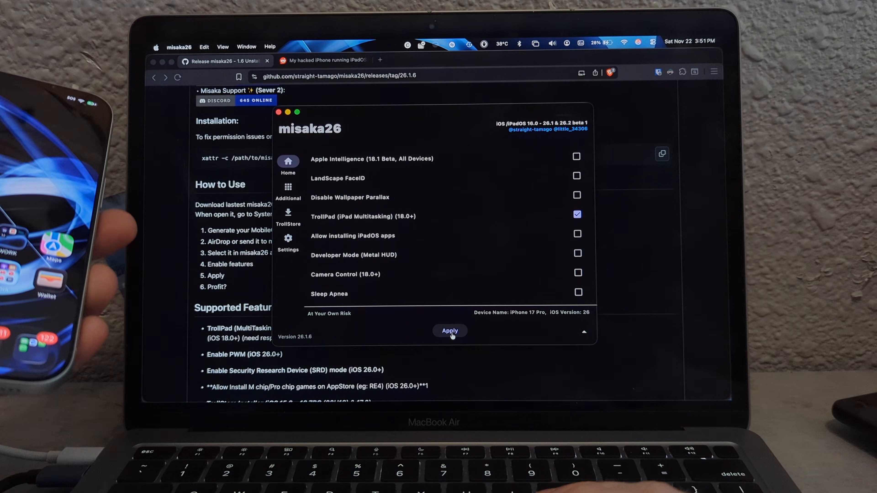
left_click(449, 331)
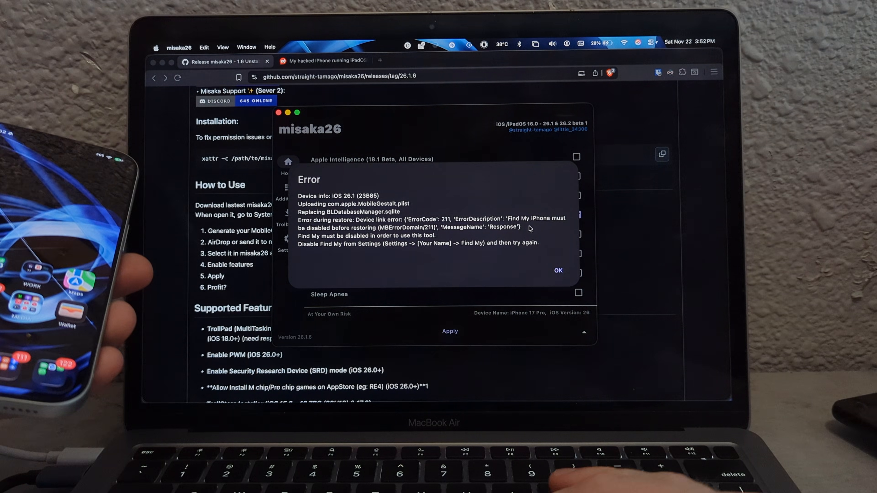
mouse_move(568, 257)
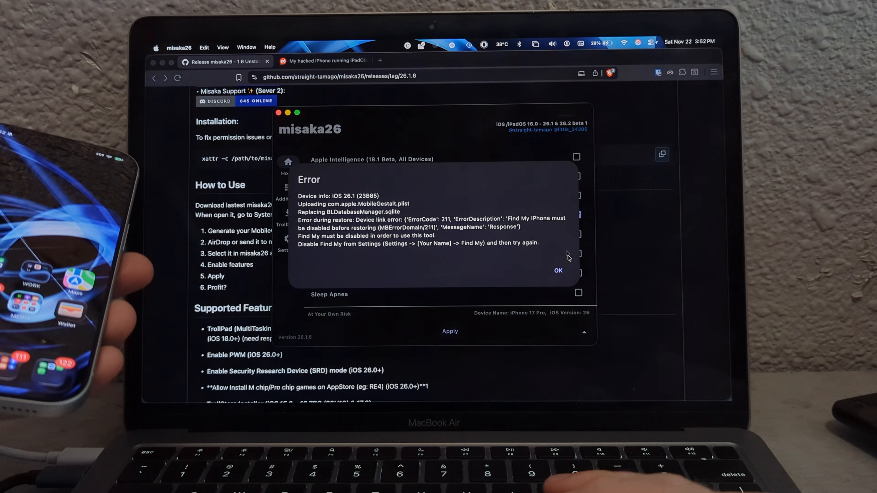